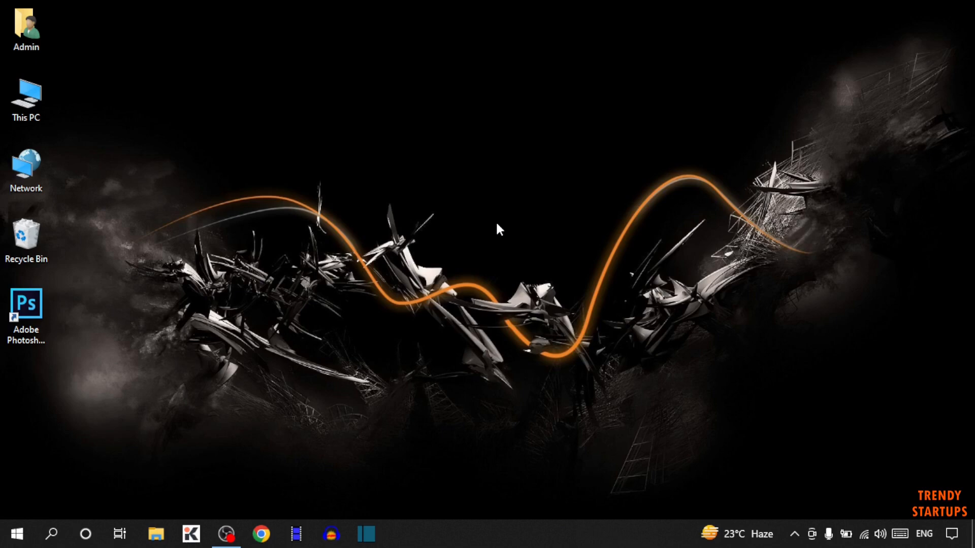
{"action": "mouse_move", "coordinate": [507, 206]}
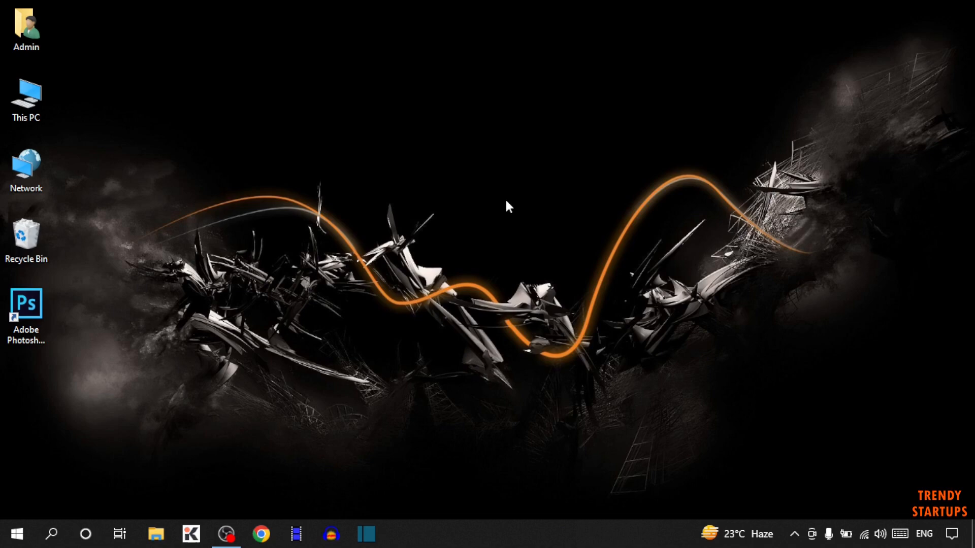
{"action": "mouse_move", "coordinate": [104, 475]}
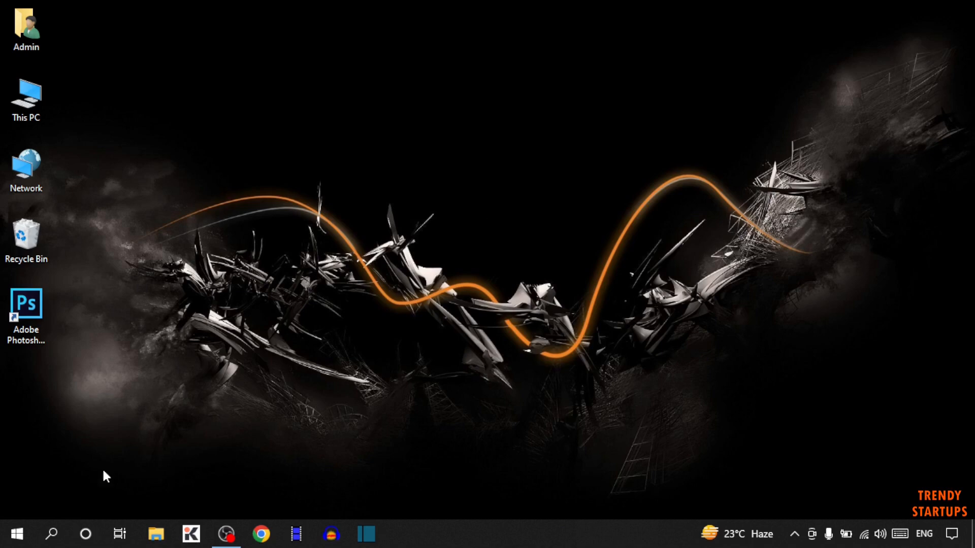
Step: Bring up the Start menu from the taskbar
{"action": "left_click", "coordinate": [15, 533]}
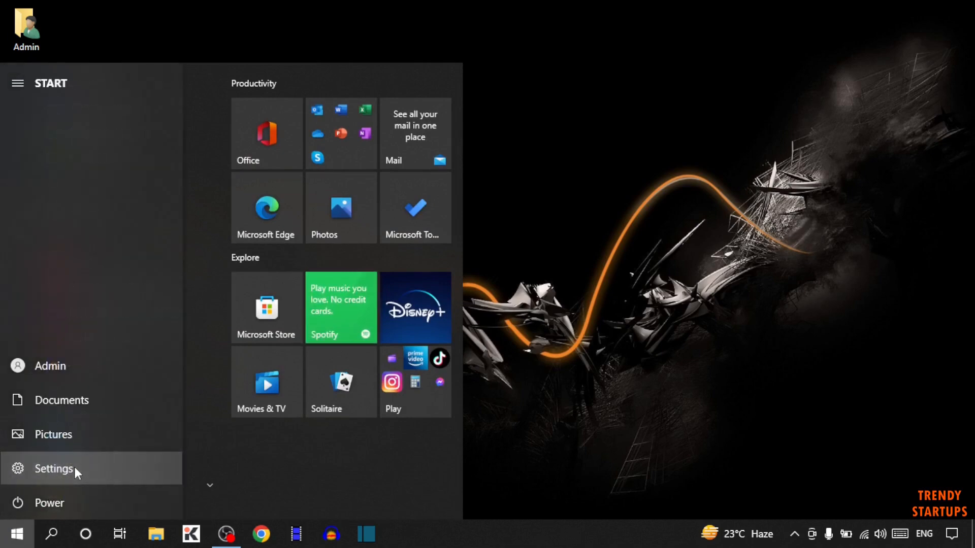
Step: Reach the Mouse page under Devices in Windows Settings
{"action": "left_click", "coordinate": [54, 469]}
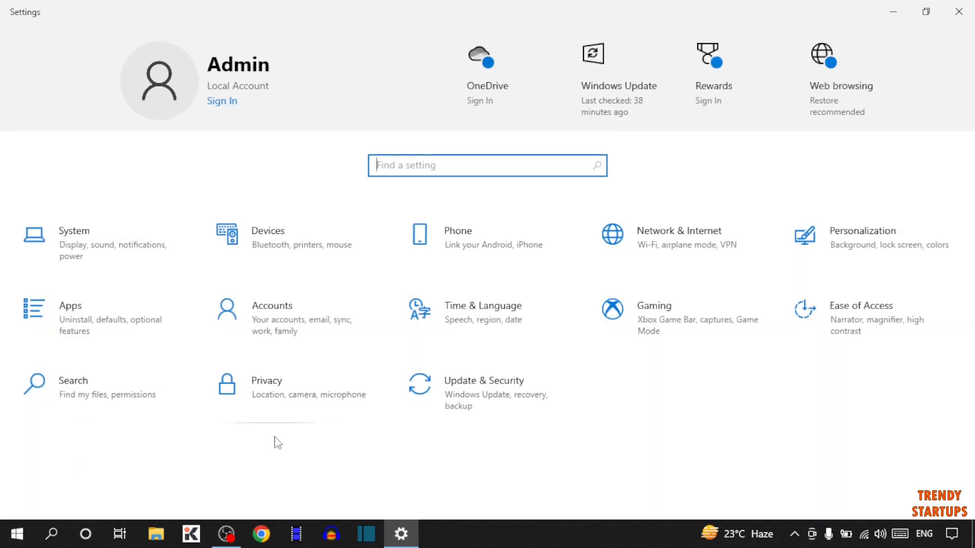
{"action": "left_click", "coordinate": [267, 237]}
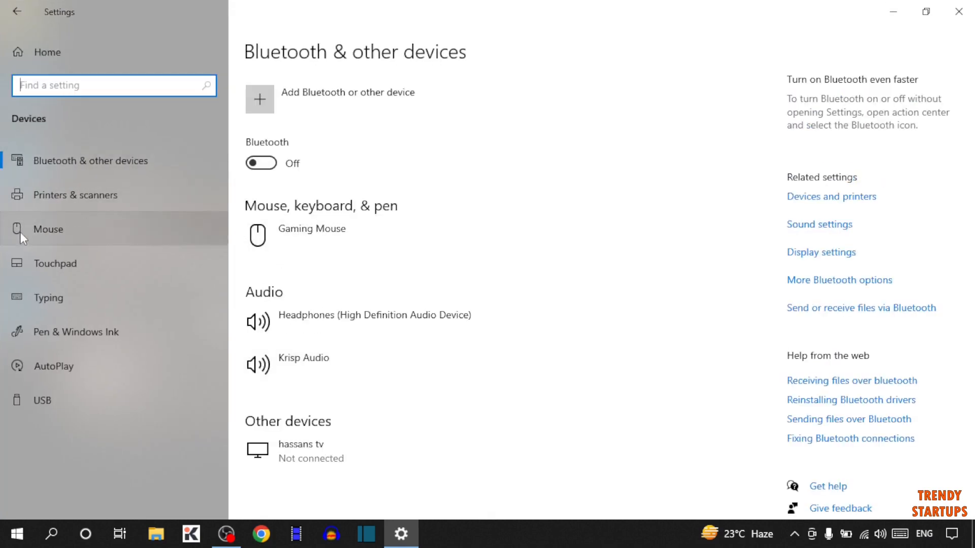
{"action": "left_click", "coordinate": [48, 228]}
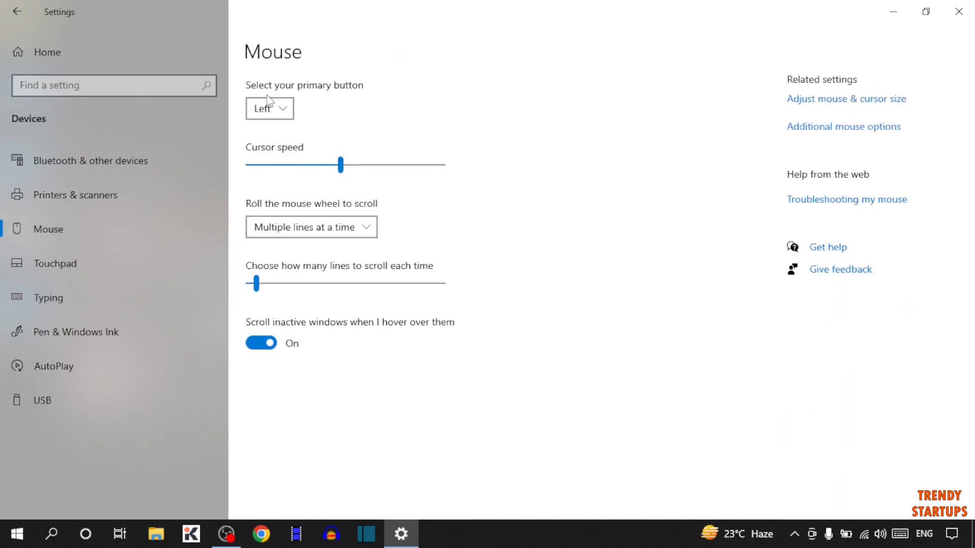
{"action": "mouse_move", "coordinate": [353, 100]}
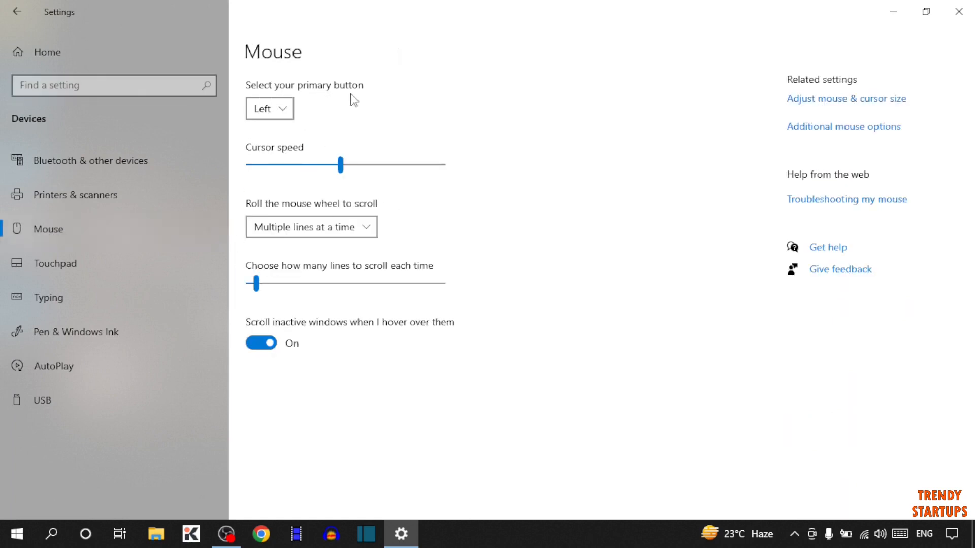
{"action": "left_click", "coordinate": [269, 109]}
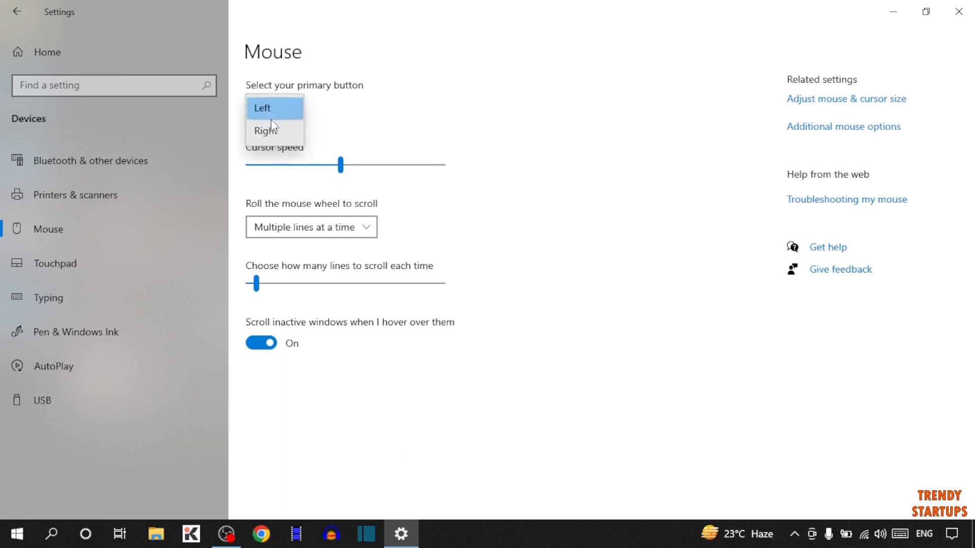
{"action": "left_click", "coordinate": [261, 108]}
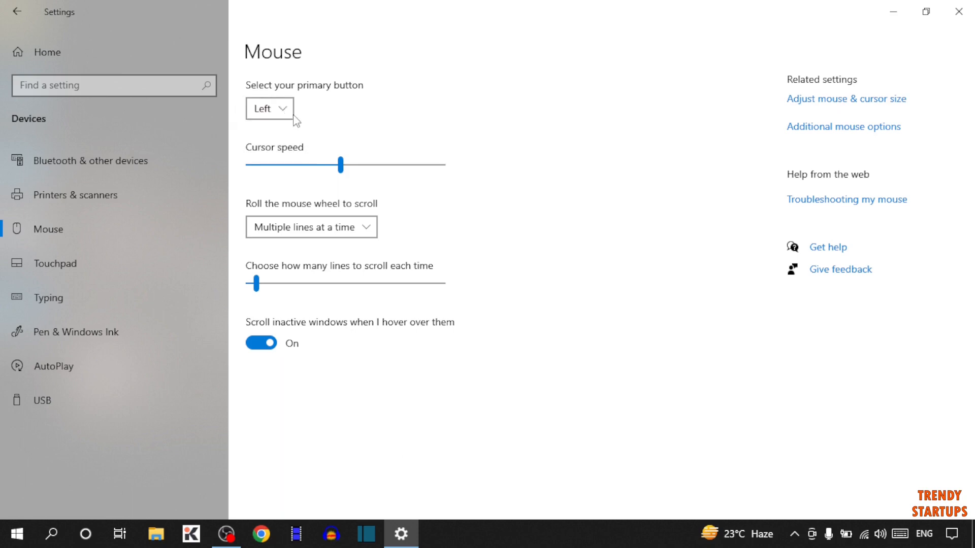
{"action": "left_click", "coordinate": [268, 108]}
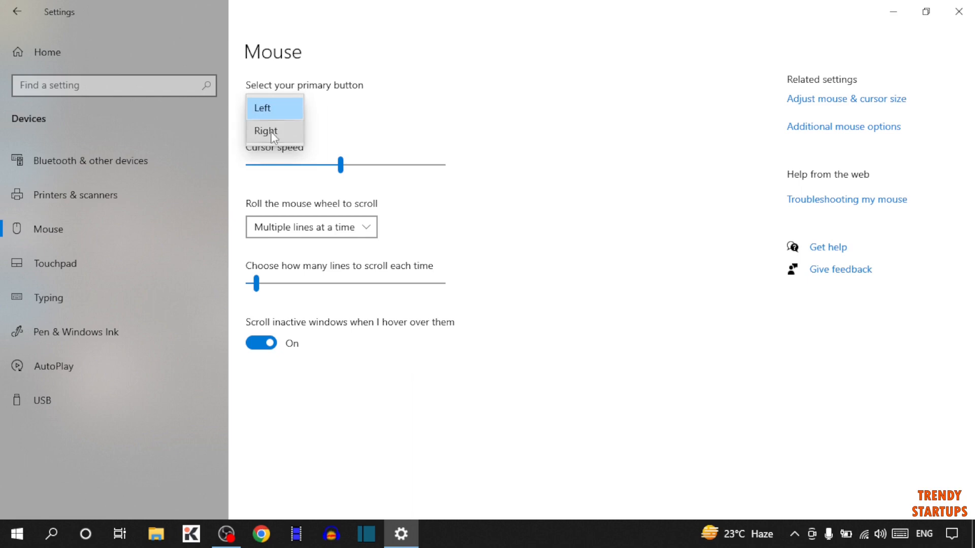
{"action": "left_click", "coordinate": [261, 108]}
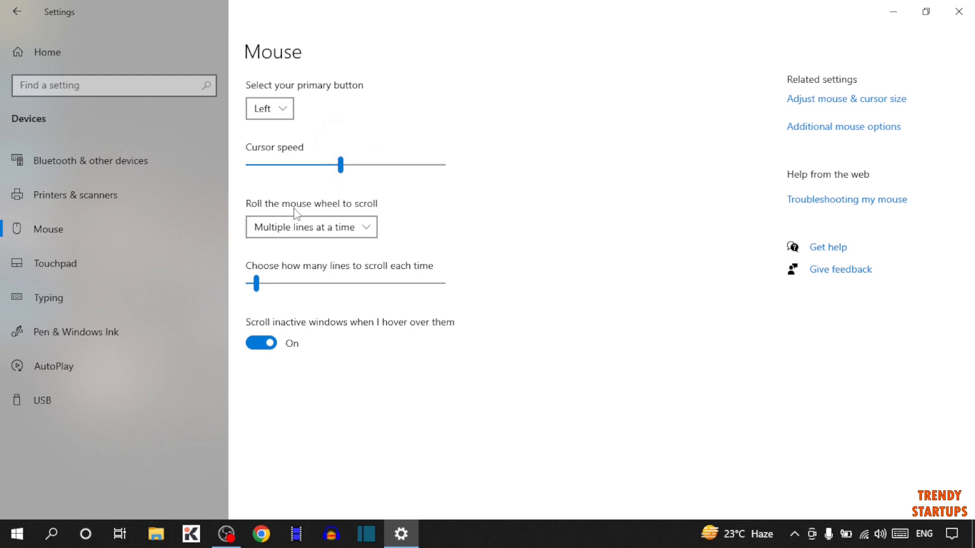
{"action": "left_click", "coordinate": [310, 226]}
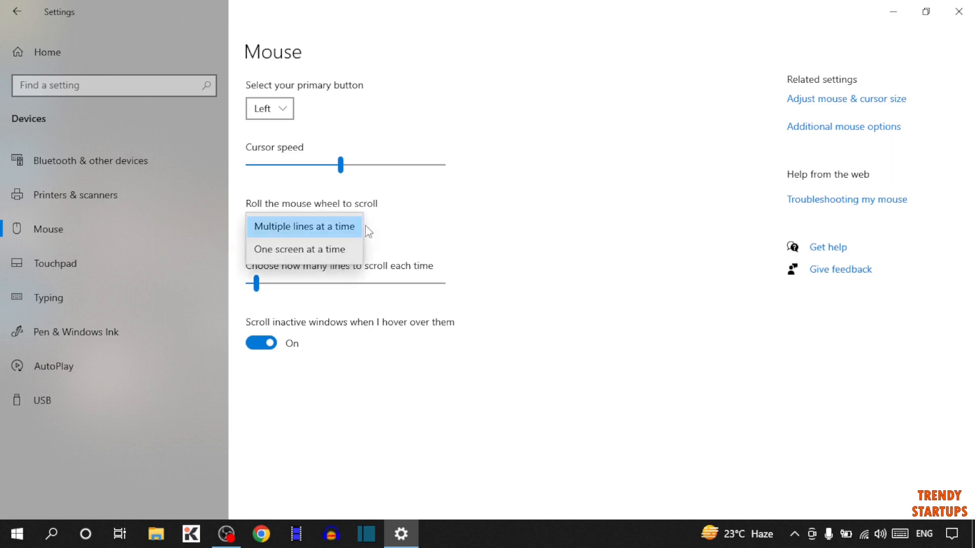
{"action": "left_click", "coordinate": [303, 225]}
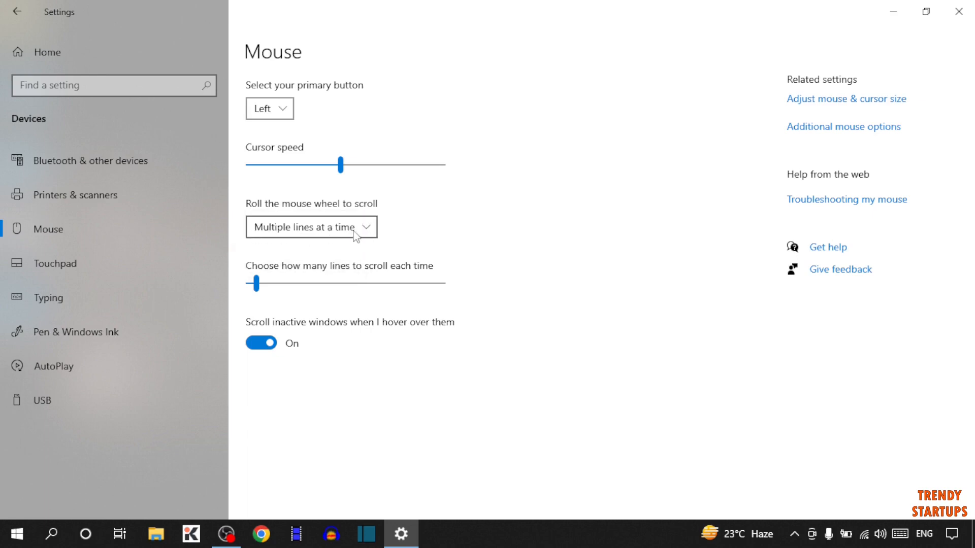
{"action": "left_click", "coordinate": [312, 226]}
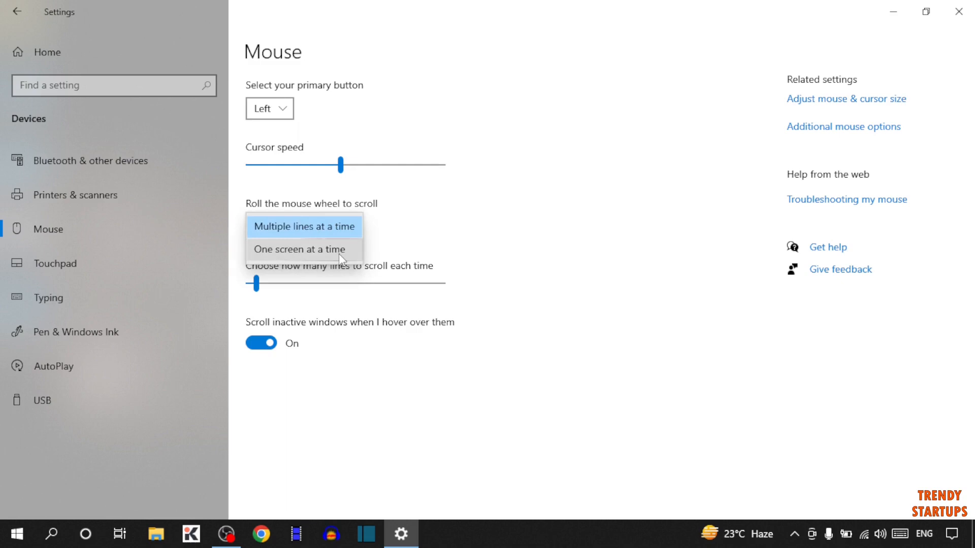
{"action": "left_click", "coordinate": [304, 226]}
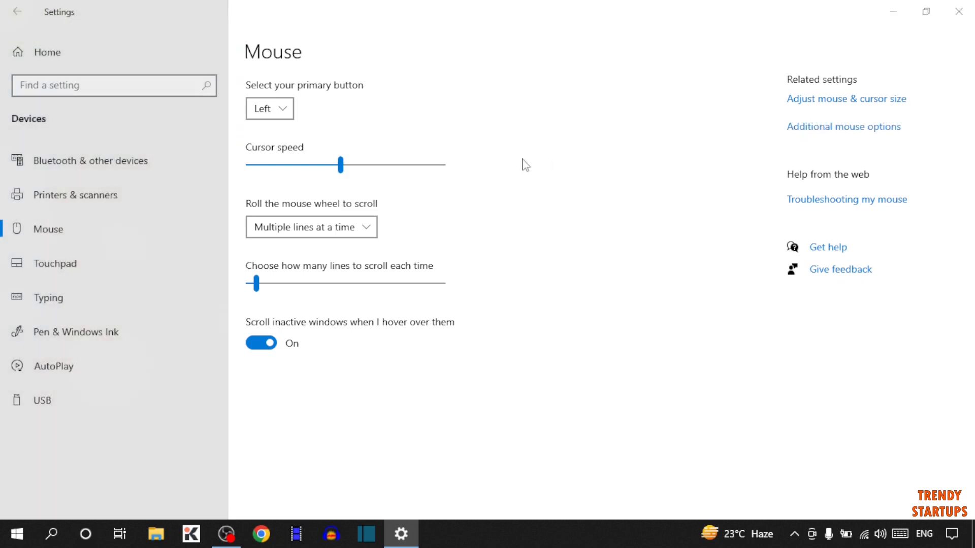
Step: In Mouse Properties Pointer Options, move the pointer speed slider nearly to Fast
{"action": "left_click", "coordinate": [844, 126]}
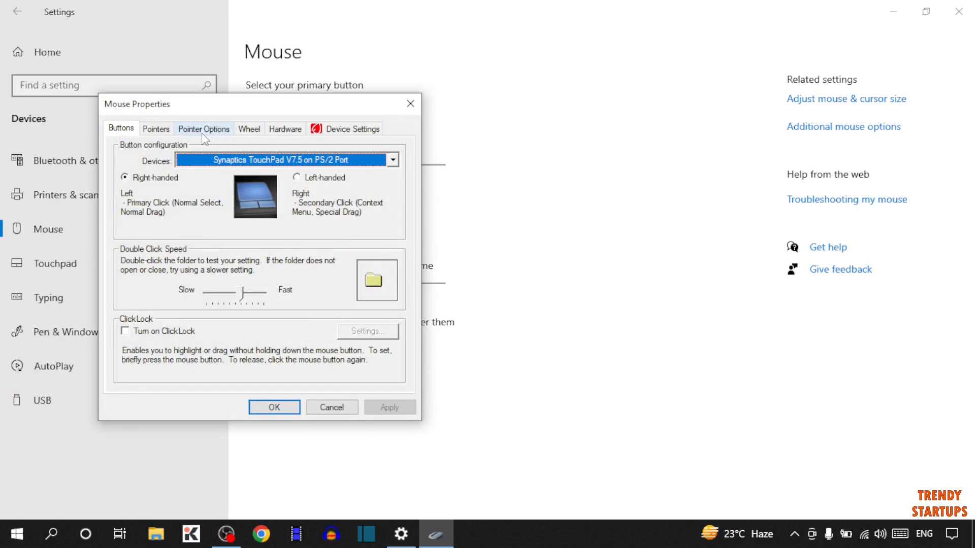
{"action": "mouse_move", "coordinate": [206, 136]}
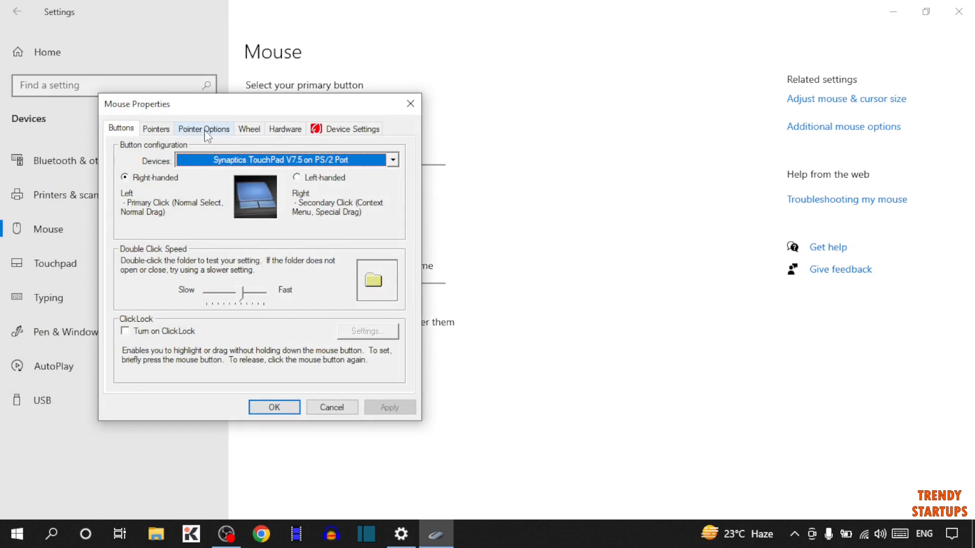
{"action": "left_click", "coordinate": [203, 128]}
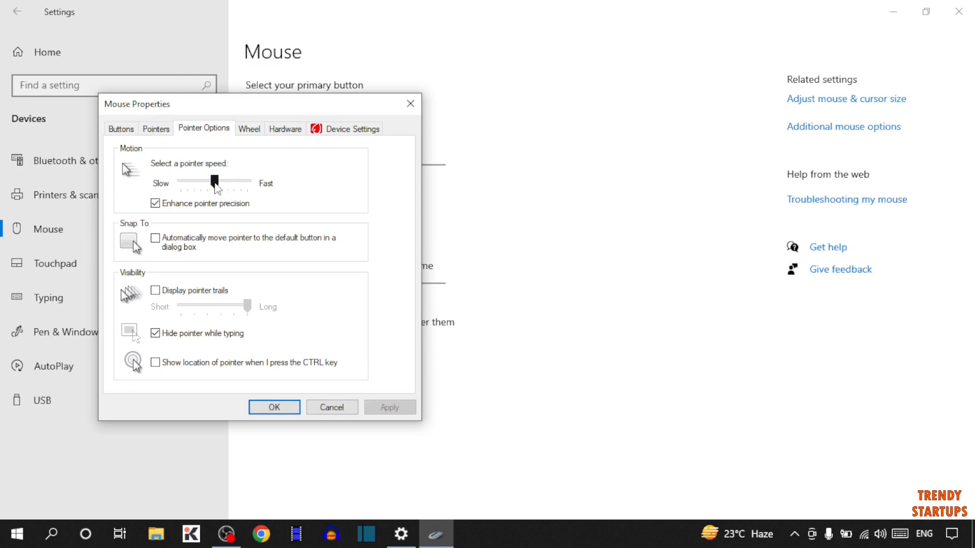
{"action": "left_click_drag", "start_coordinate": [215, 182], "coordinate": [230, 182]}
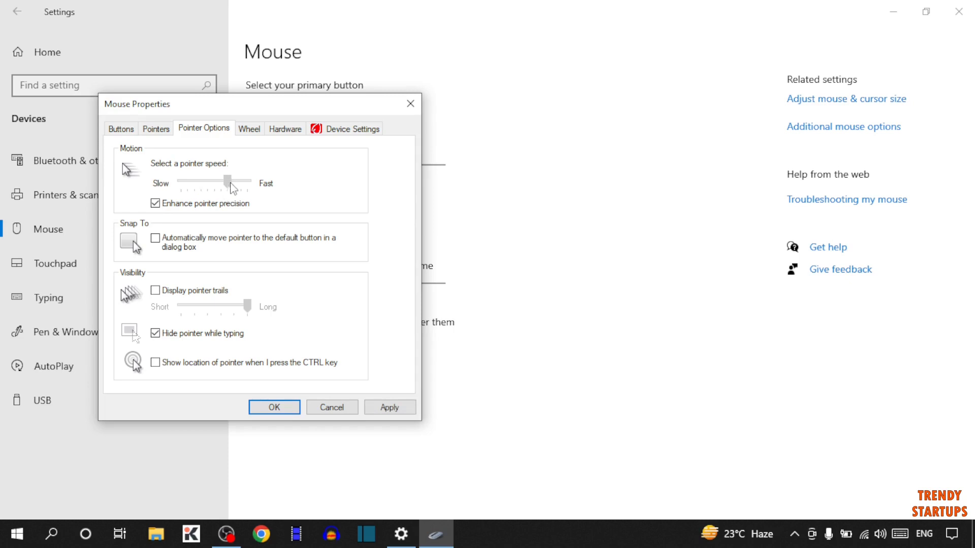
{"action": "left_click_drag", "start_coordinate": [231, 181], "coordinate": [192, 180]}
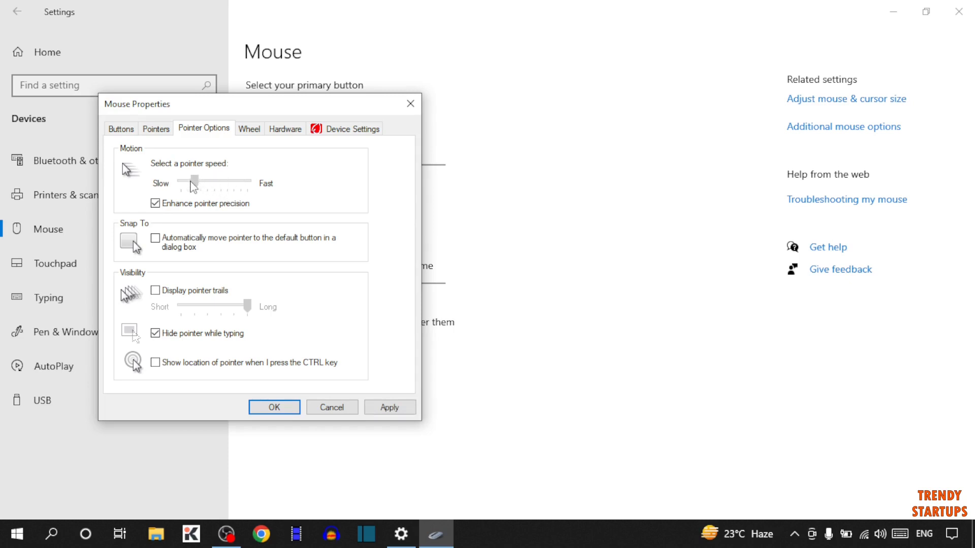
{"action": "left_click_drag", "start_coordinate": [193, 183], "coordinate": [230, 183]}
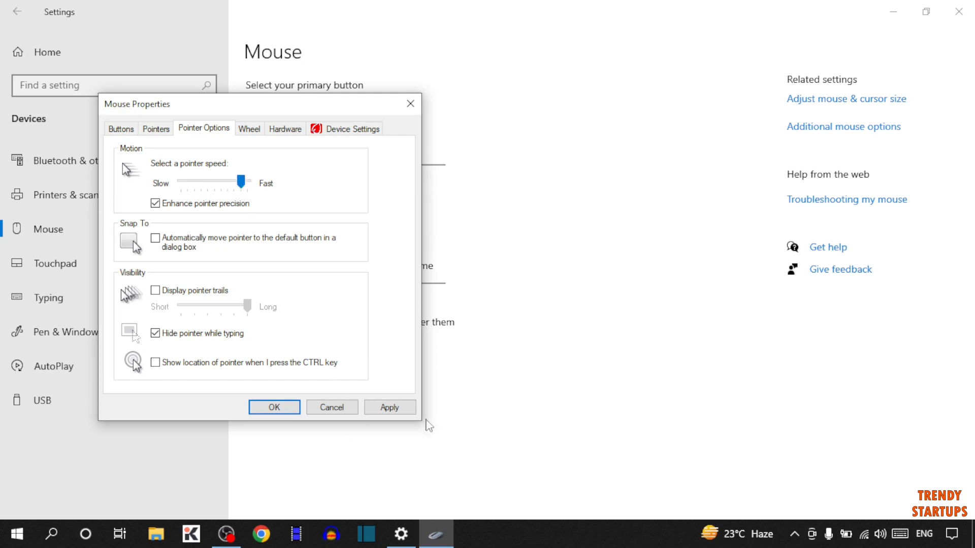
Step: Apply the new pointer speed and close Mouse Properties with OK
{"action": "left_click", "coordinate": [273, 407]}
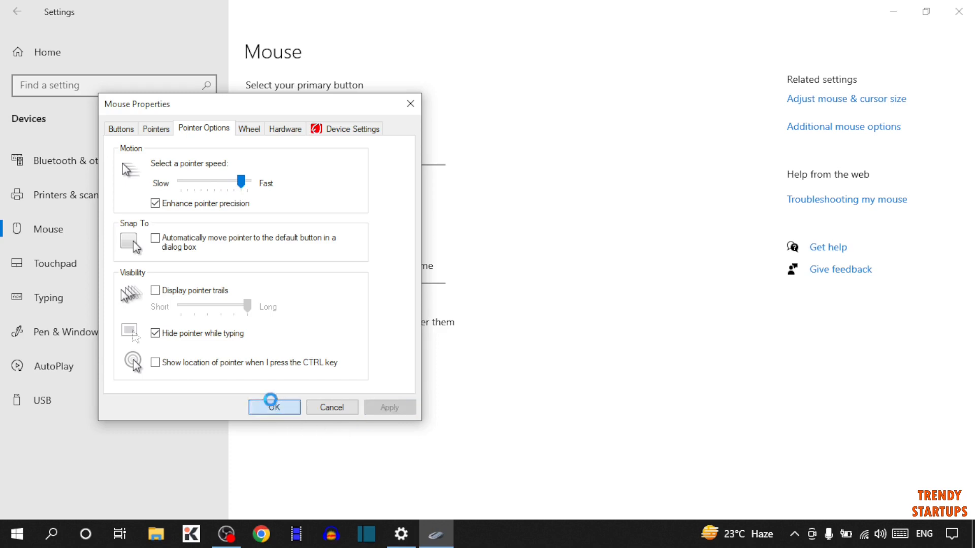
{"action": "left_click", "coordinate": [273, 407]}
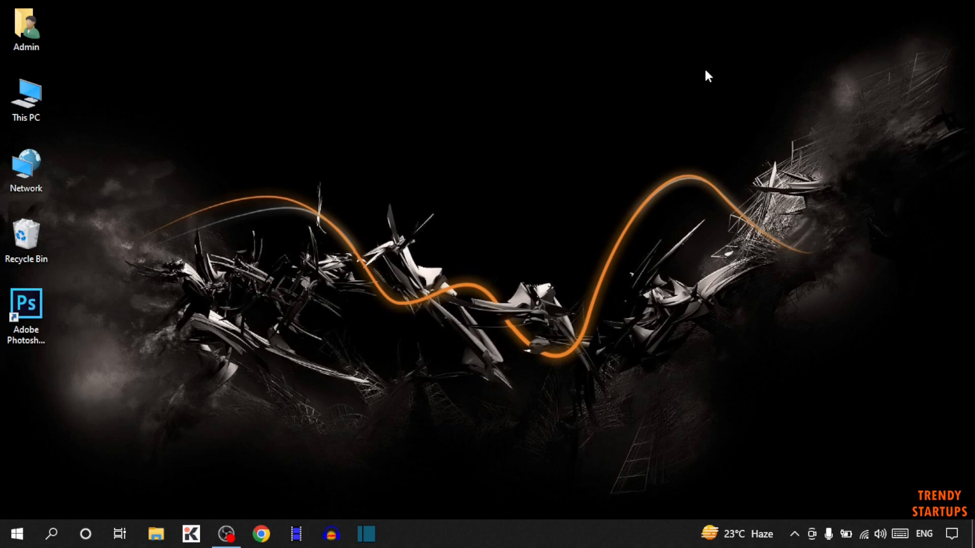
Step: Bring up the Start menu again, heading for the Power icon
{"action": "left_click", "coordinate": [15, 533]}
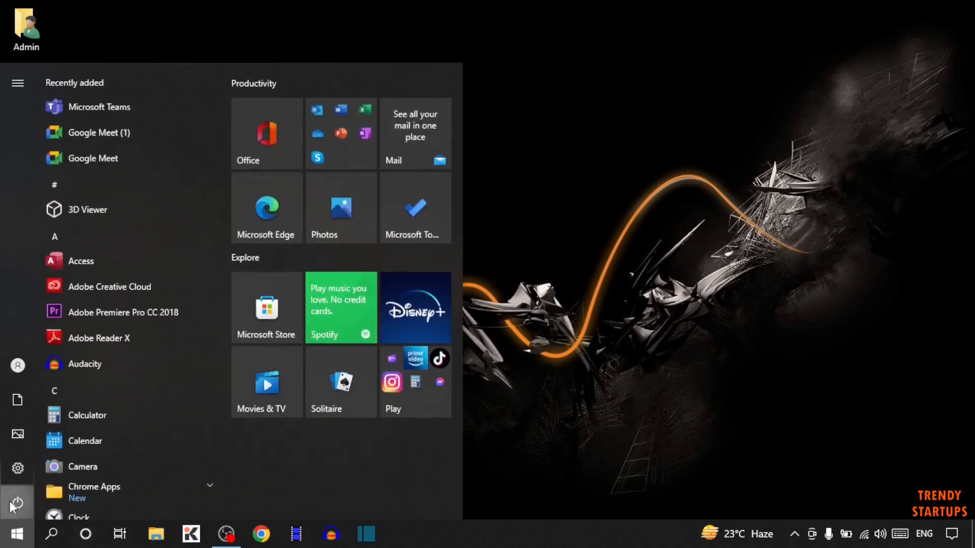